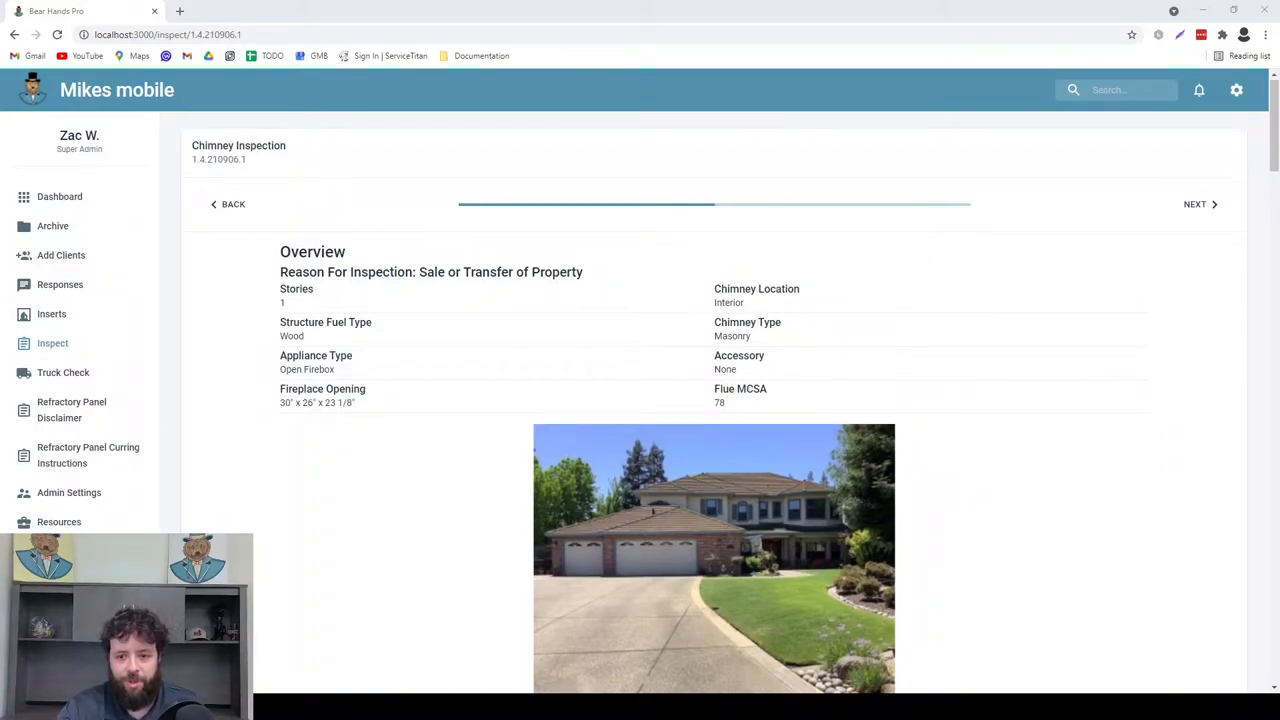
Reach the report's end and expand the Insert Options Available list of gas and wood inserts
scroll(down, 3)
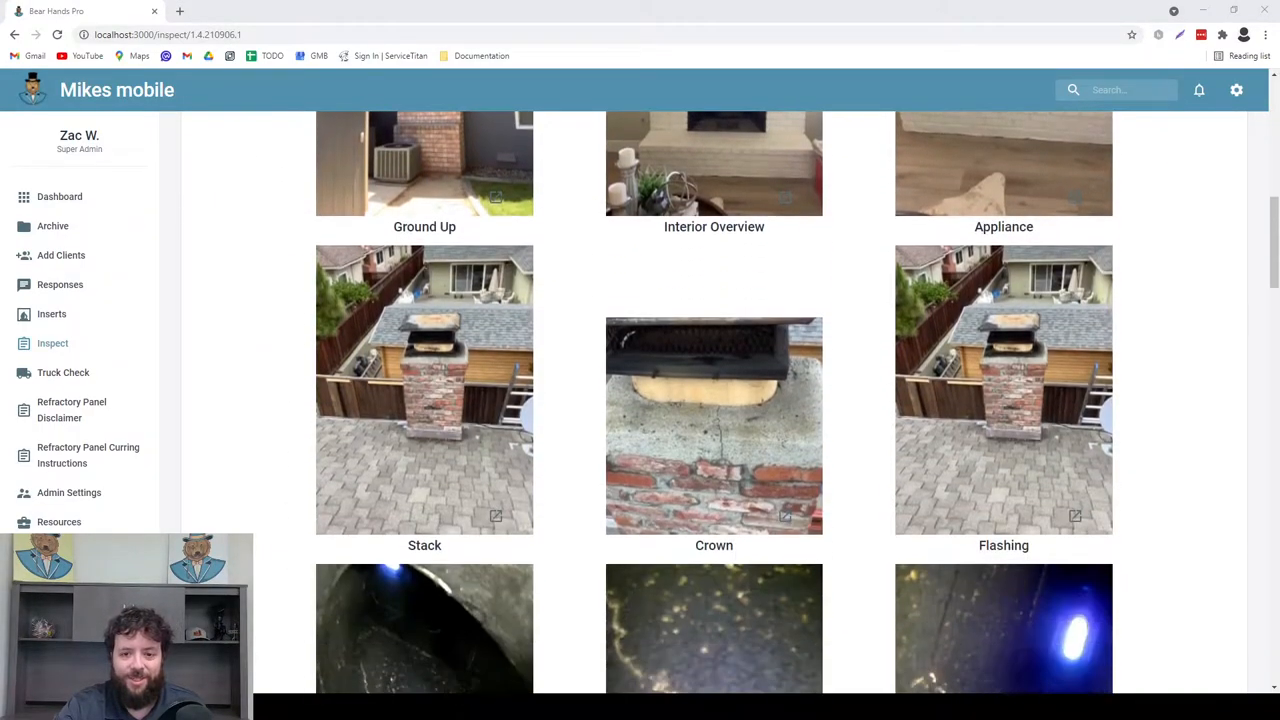
scroll(down, 3)
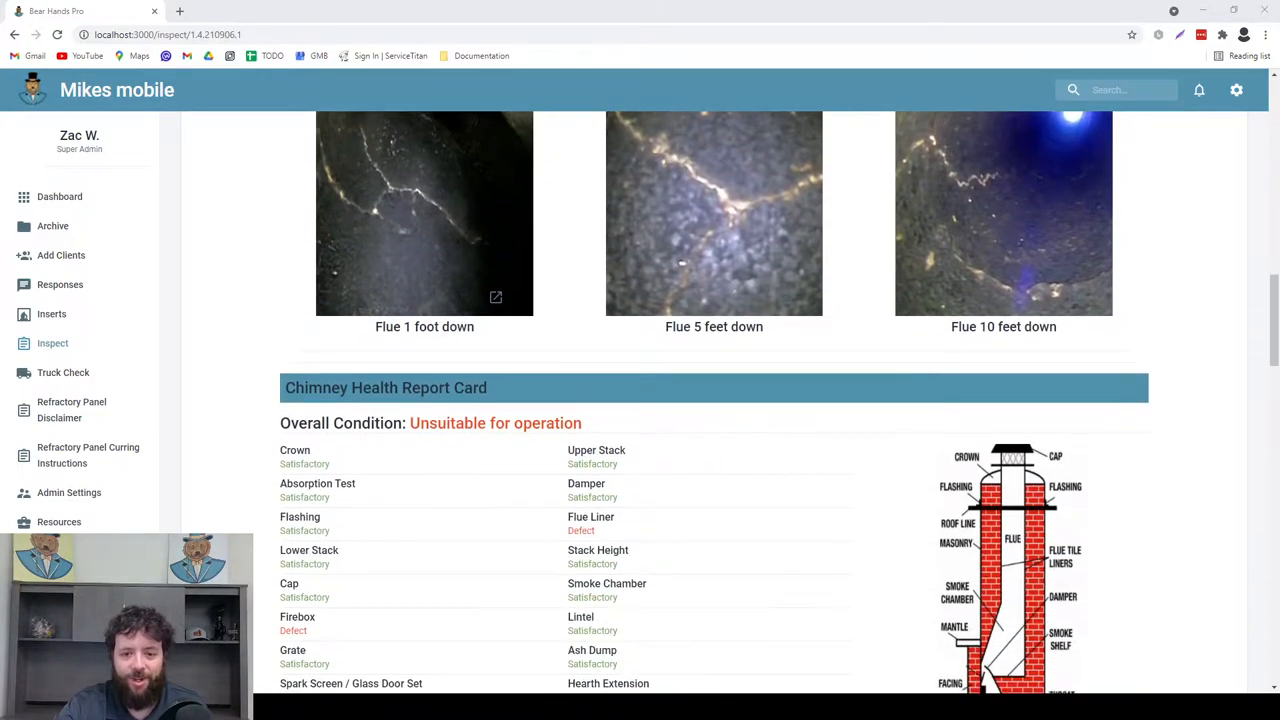
scroll(down, 3)
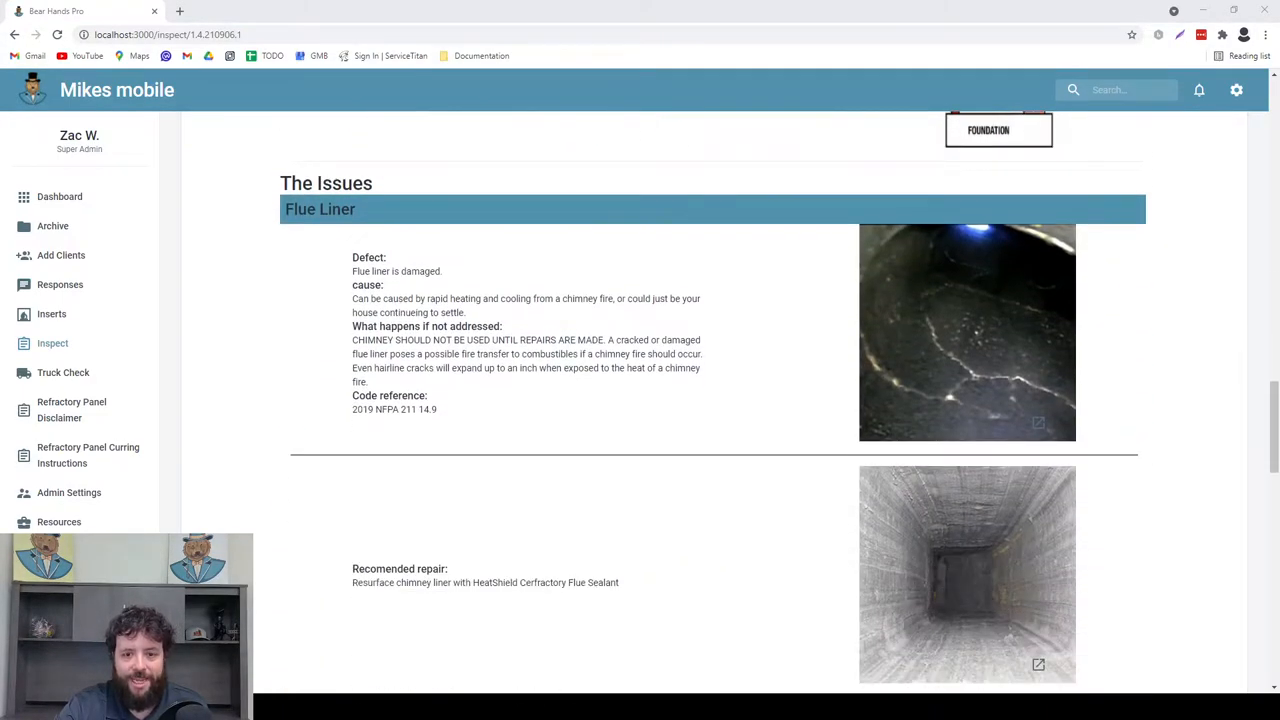
scroll(down, 3)
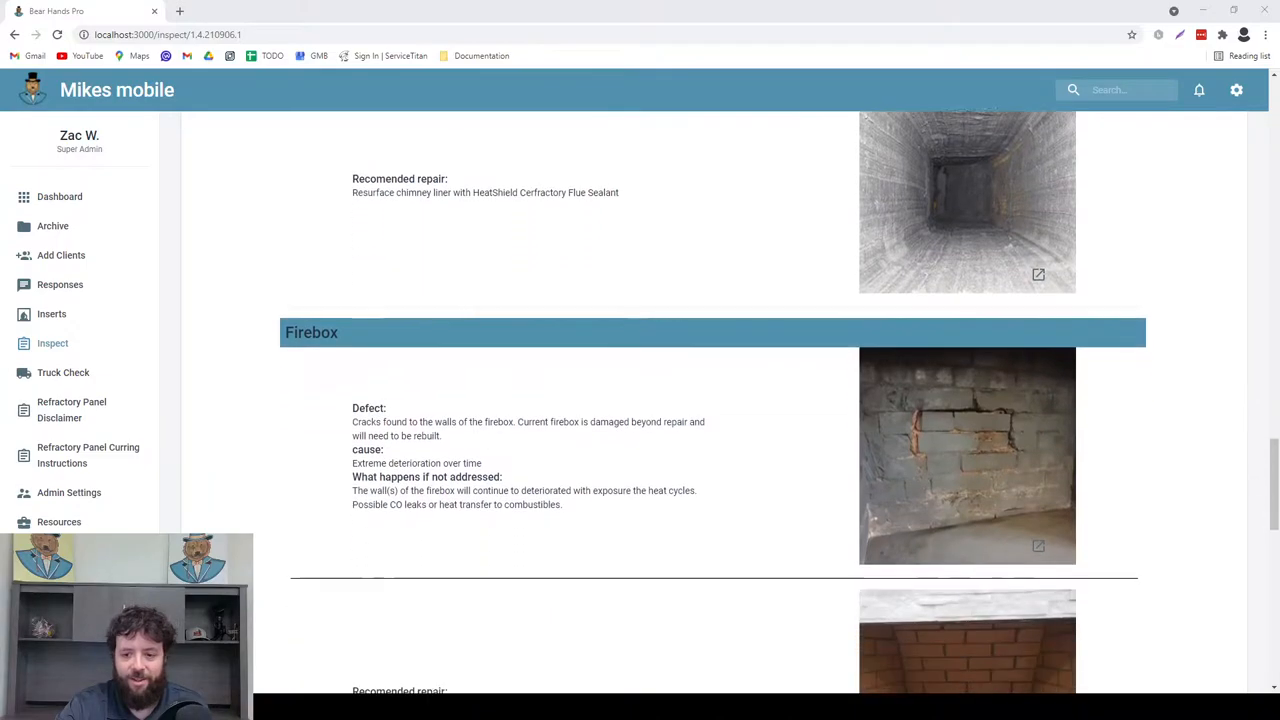
scroll(down, 3)
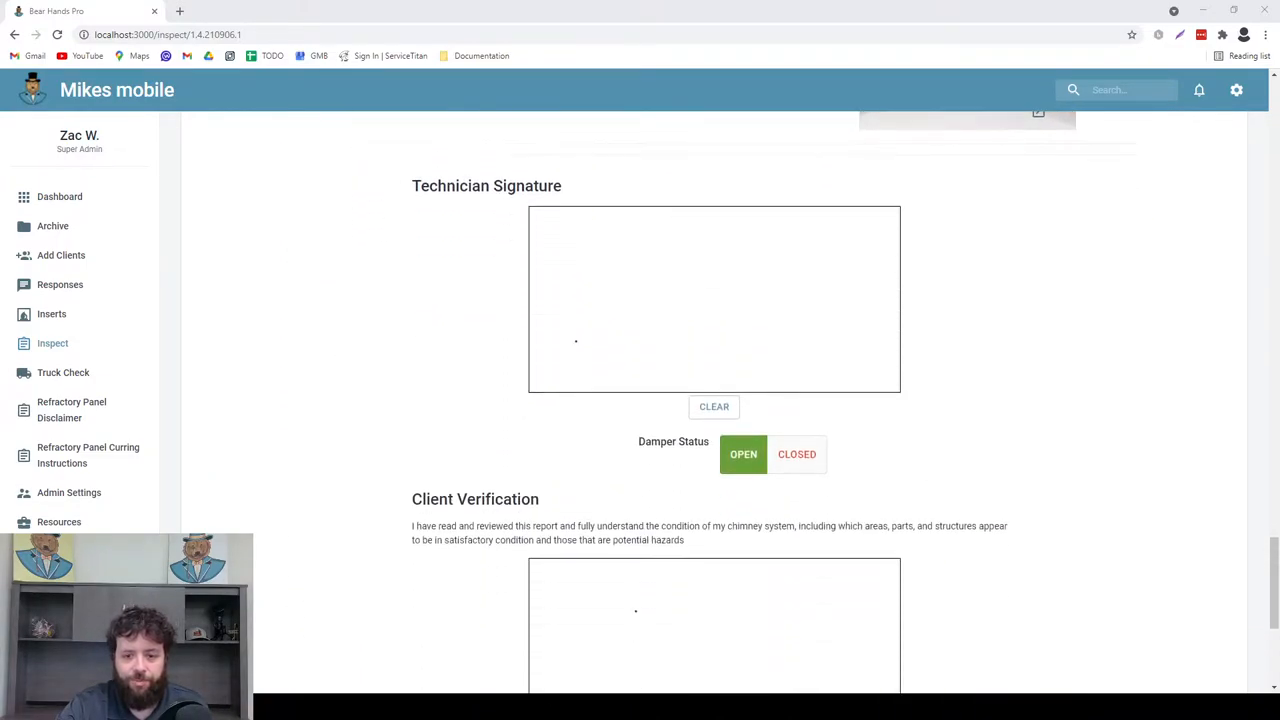
scroll(down, 3)
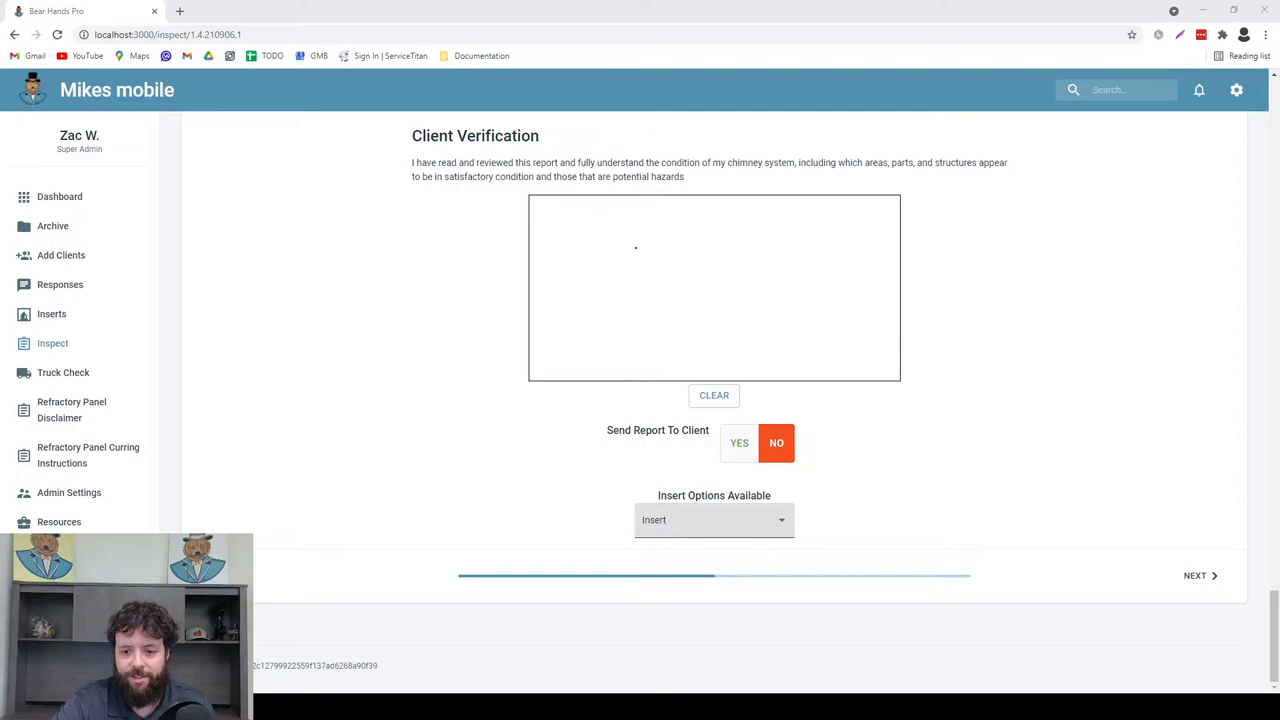
click(712, 520)
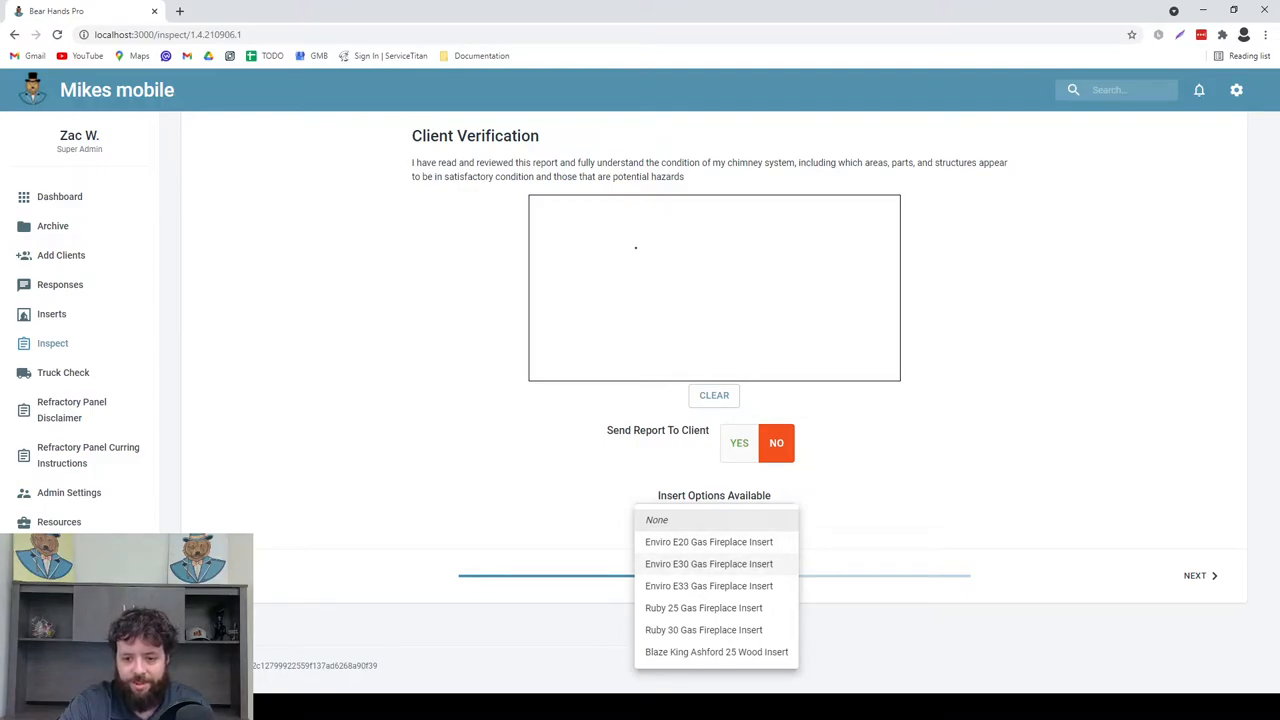
Select the Enviro E30 Gas Fireplace Insert and review its specs, $6,207.55 cost and $851.40 upgrade
click(708, 564)
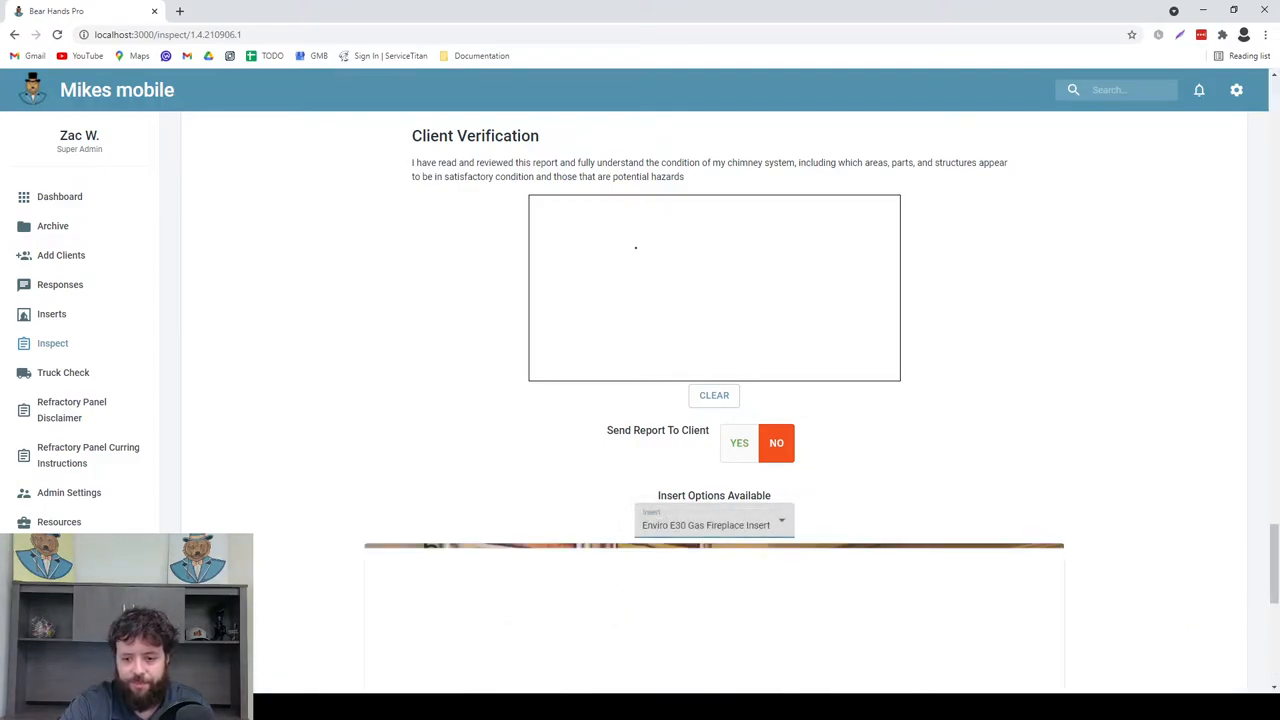
scroll(down, 3)
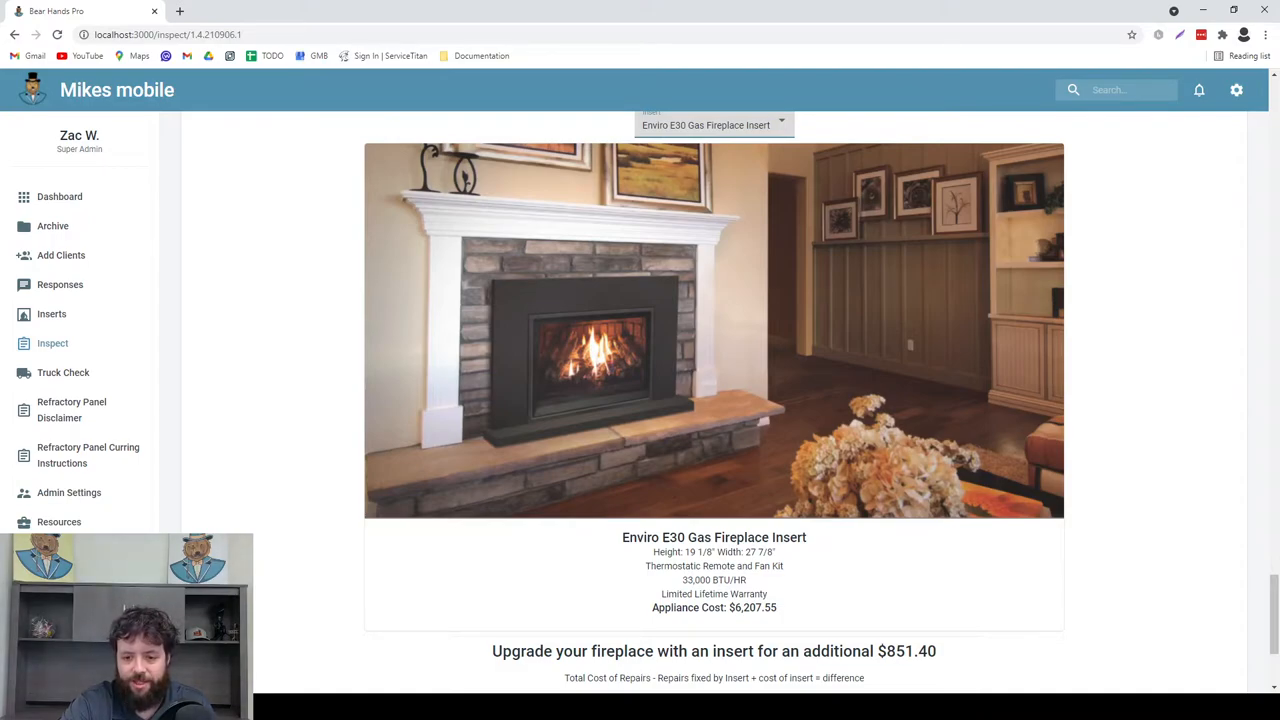
scroll(down, 3)
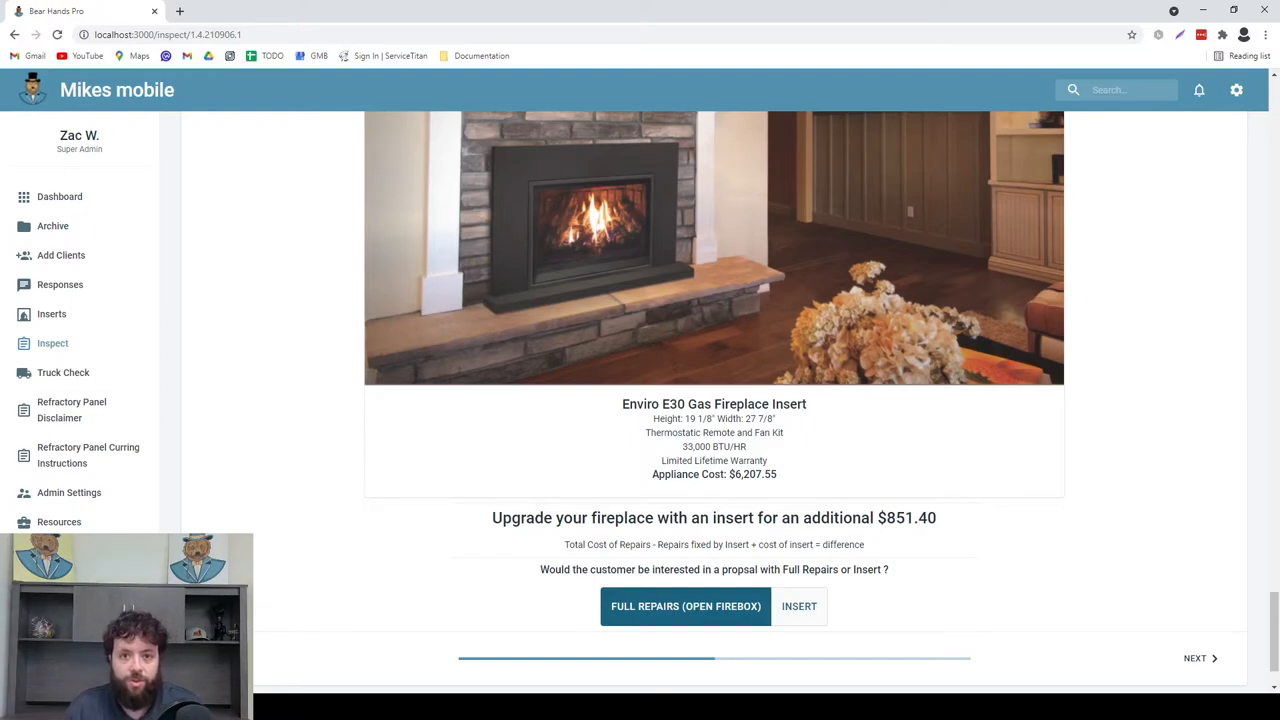
scroll(up, 3)
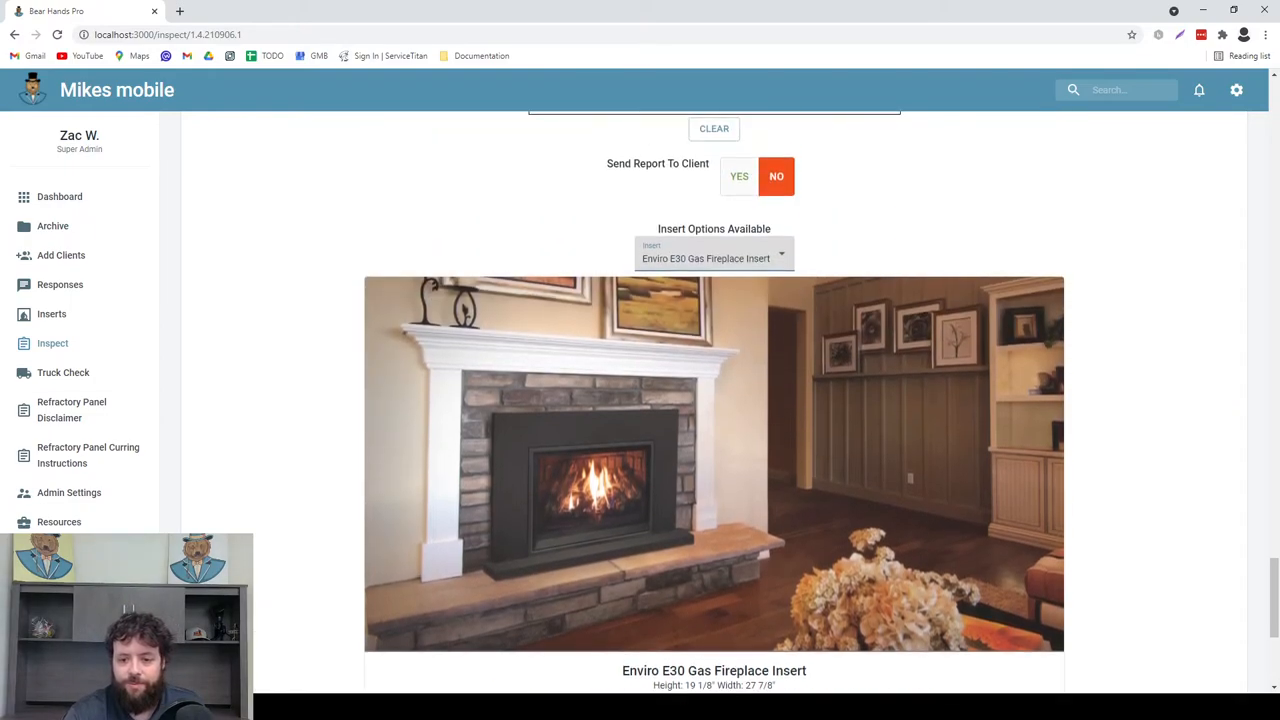
Change the insert to Ruby 25 Gas Fireplace Insert at $5,008.55, saving $347.60
click(712, 258)
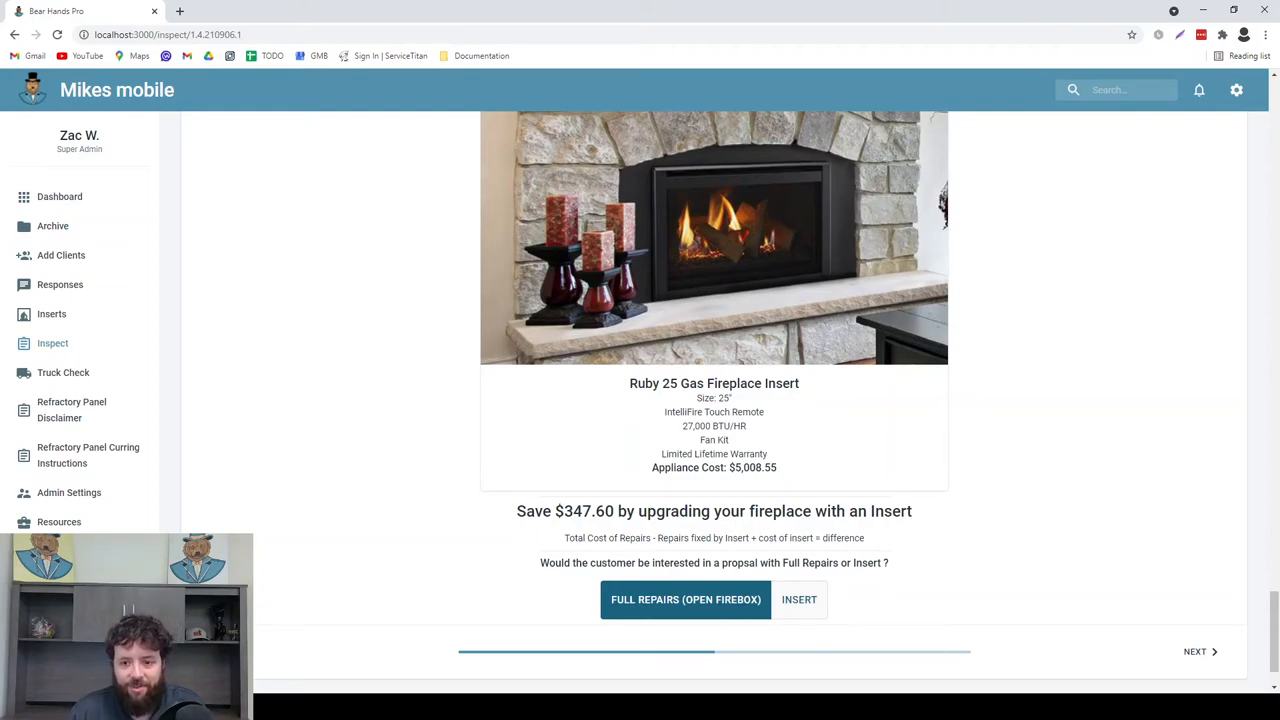
scroll(up, 3)
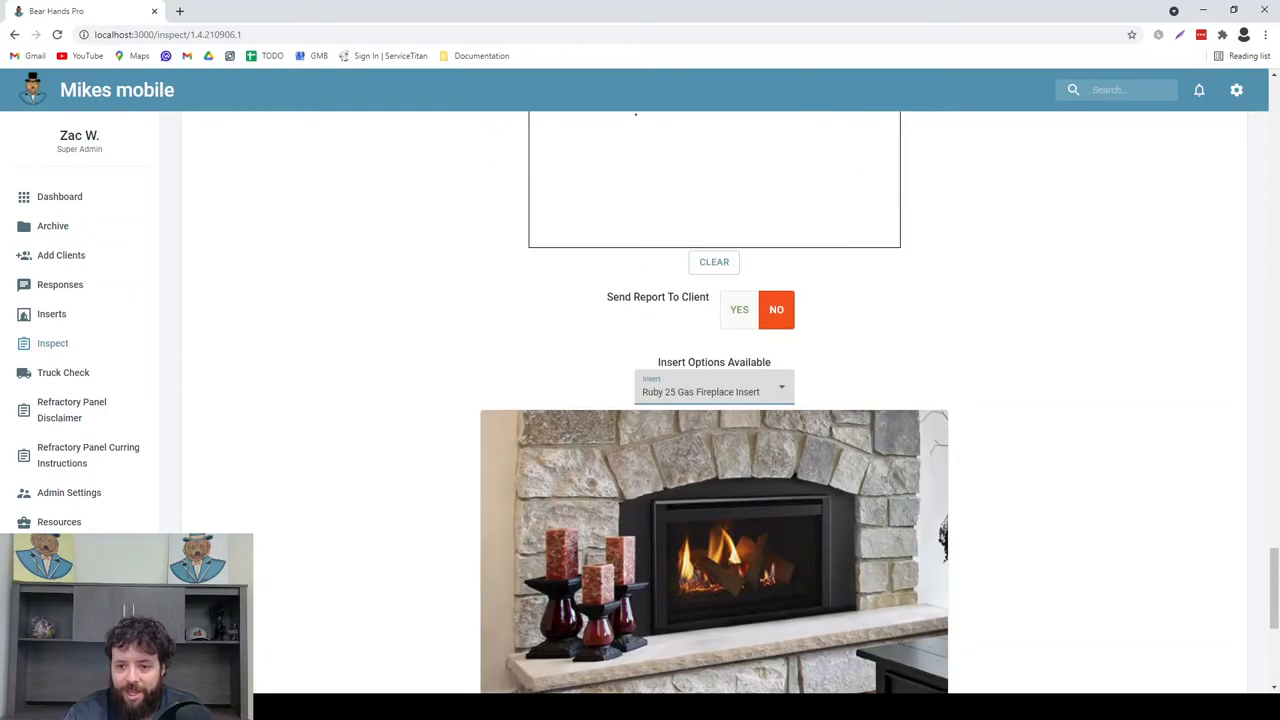
Reselect the Enviro E30 Gas Fireplace Insert from the insert options
click(714, 390)
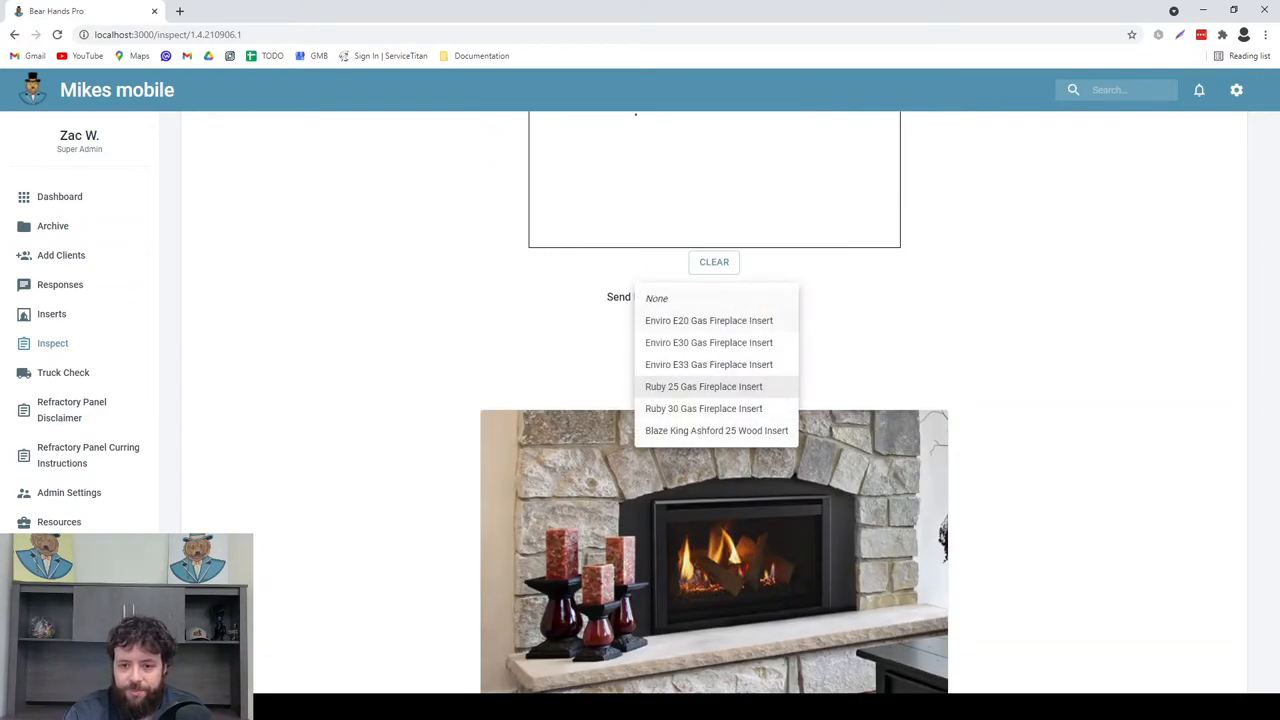
click(708, 342)
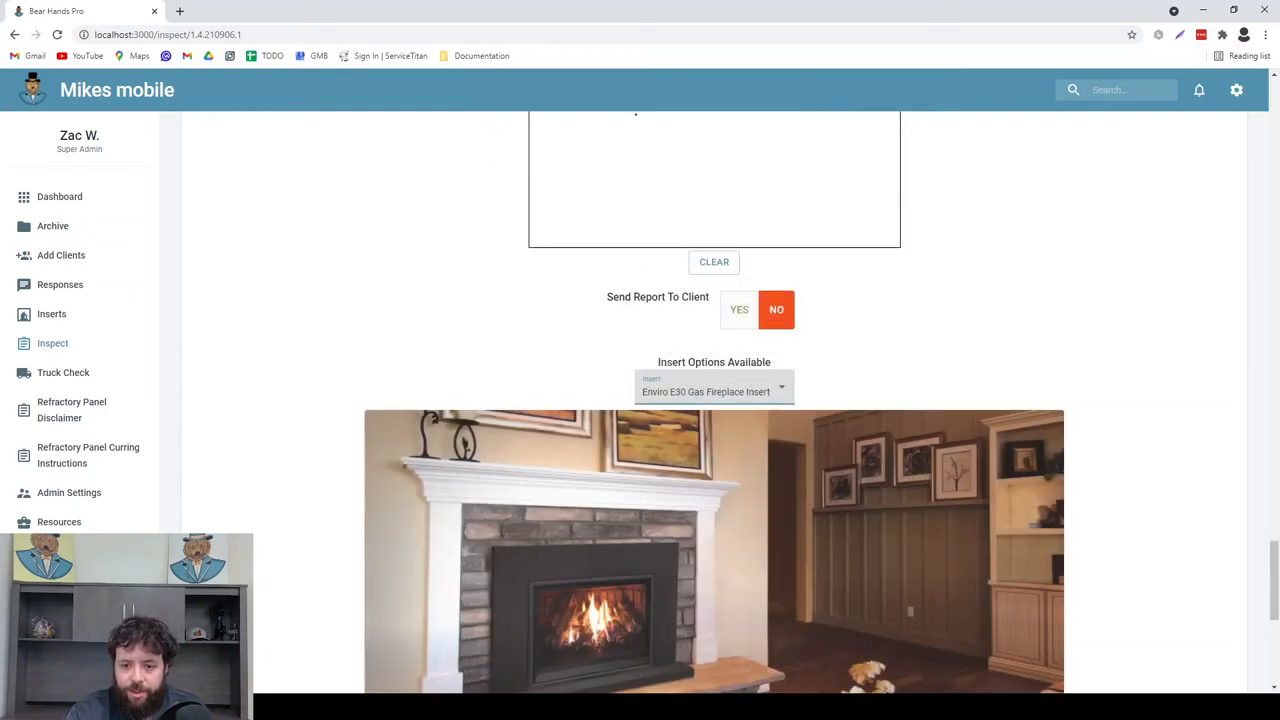
scroll(down, 3)
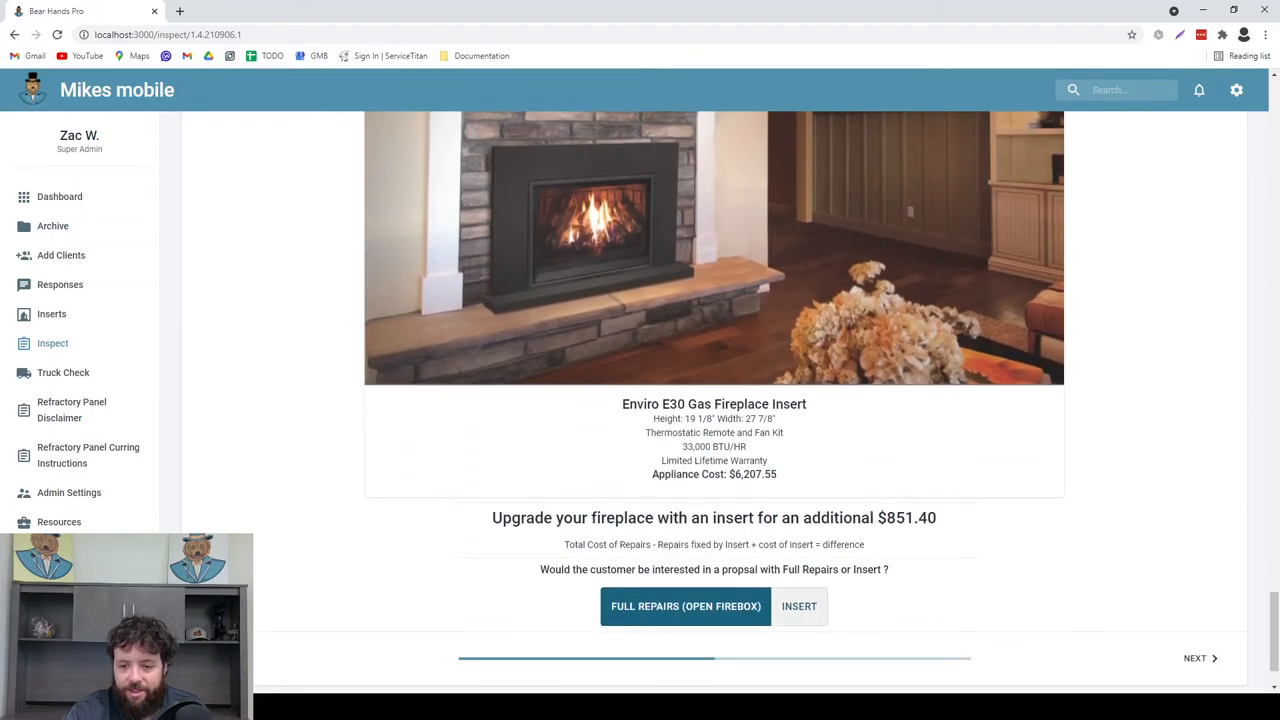
Base the proposal on the insert and advance to the priced proposal totalling $7,647.55
click(800, 606)
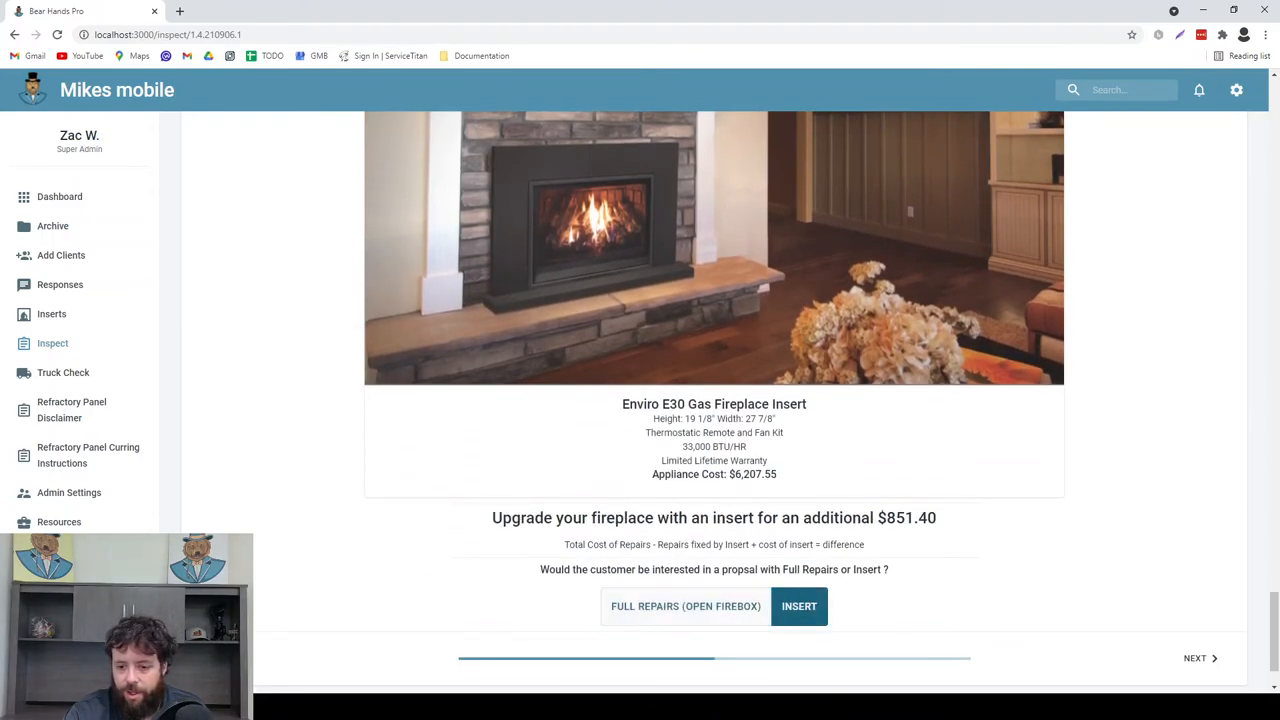
scroll(down, 3)
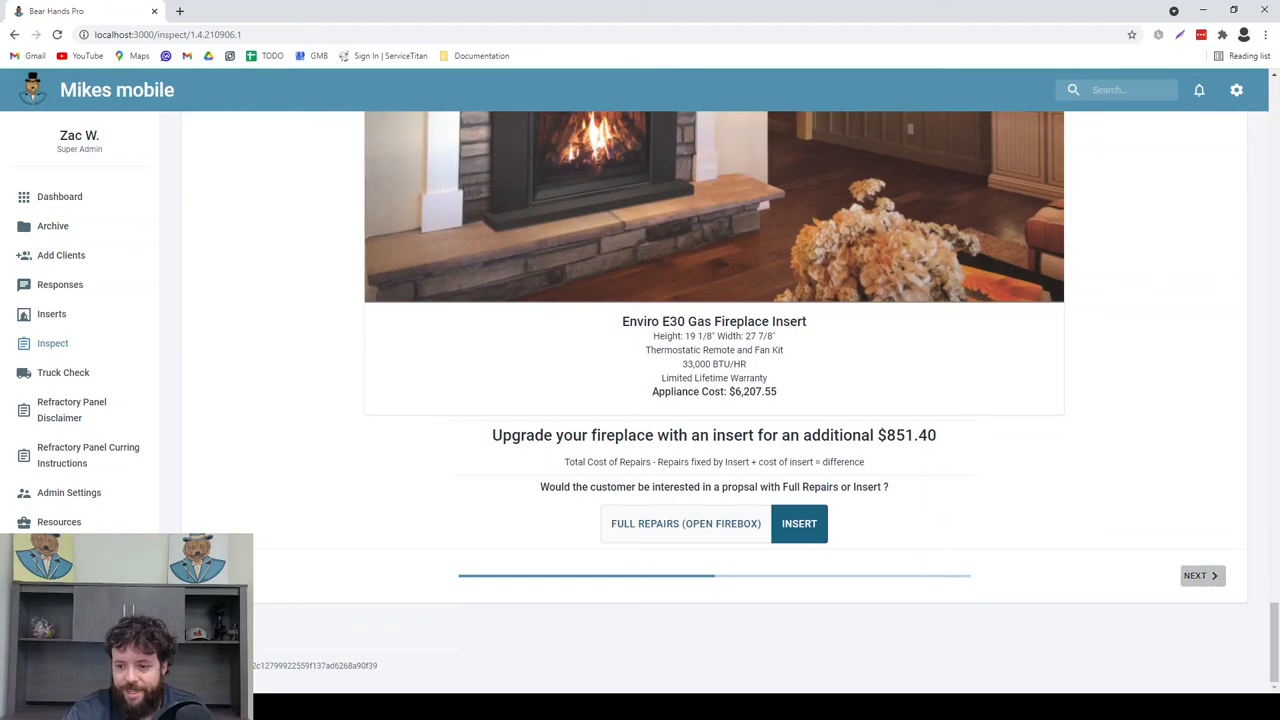
click(800, 524)
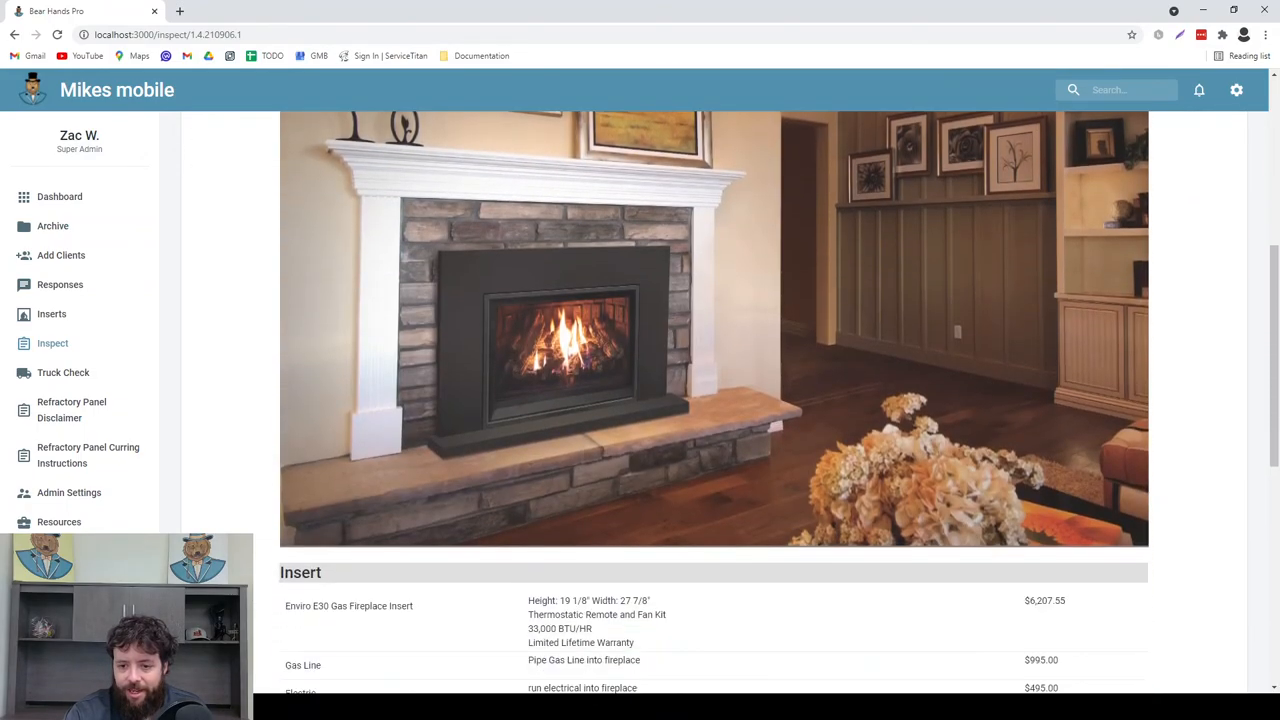
scroll(down, 3)
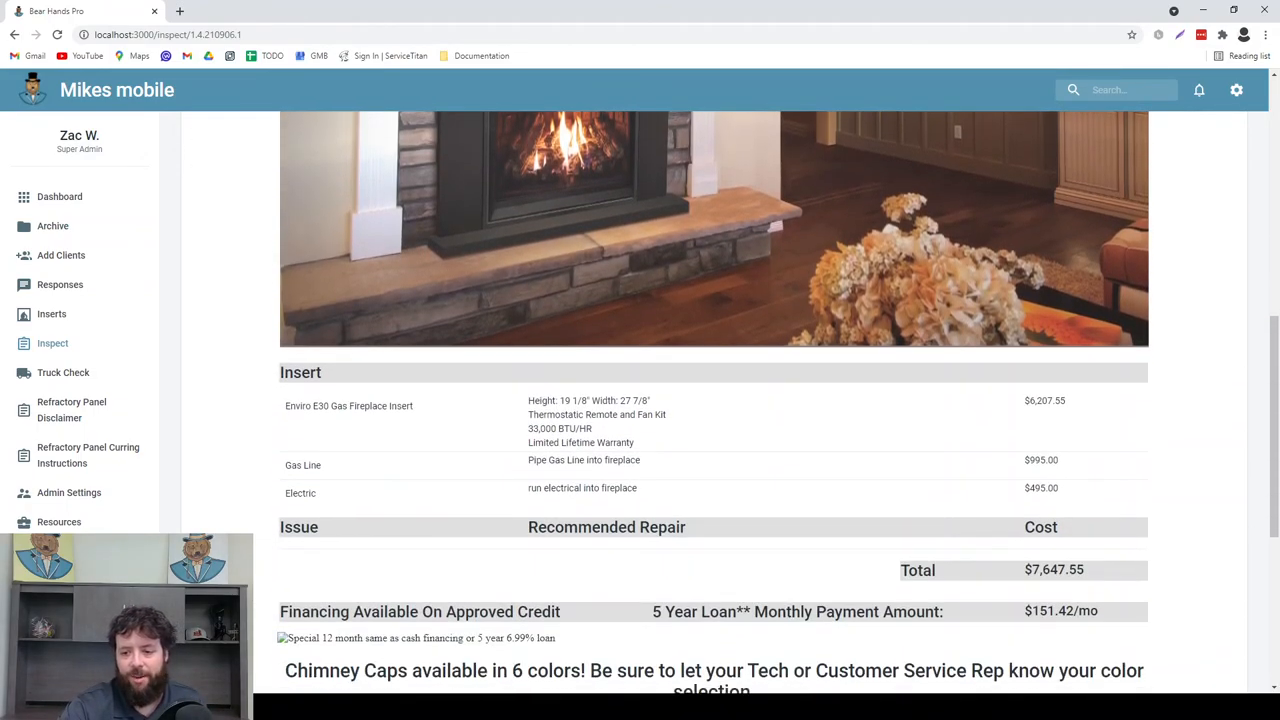